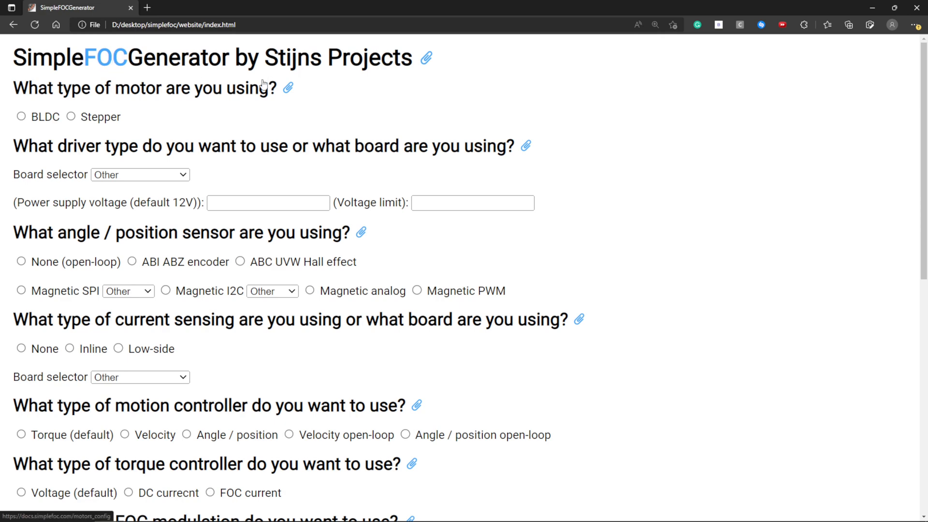
pyautogui.moveTo(241, 96)
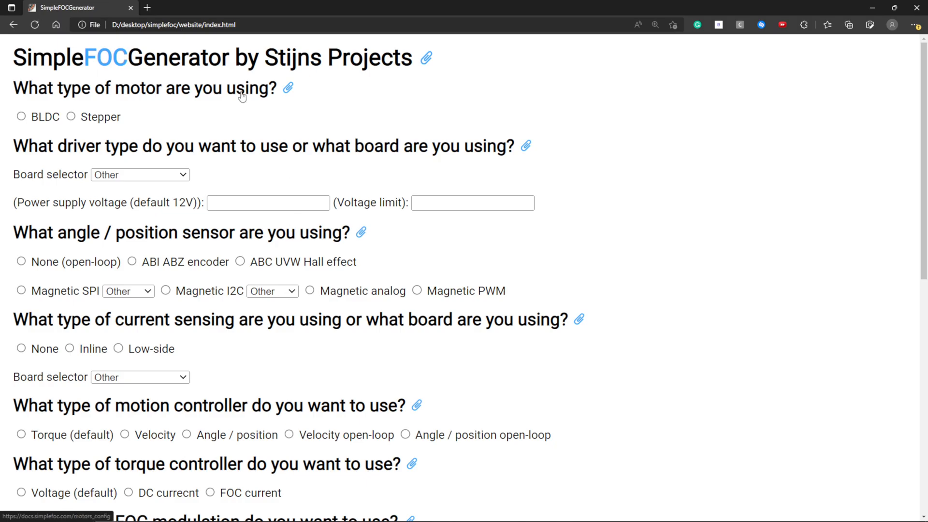
# - Choose a BLDC motor and give it a 3 V voltage limit, after a brief look at the docs
pyautogui.click(288, 88)
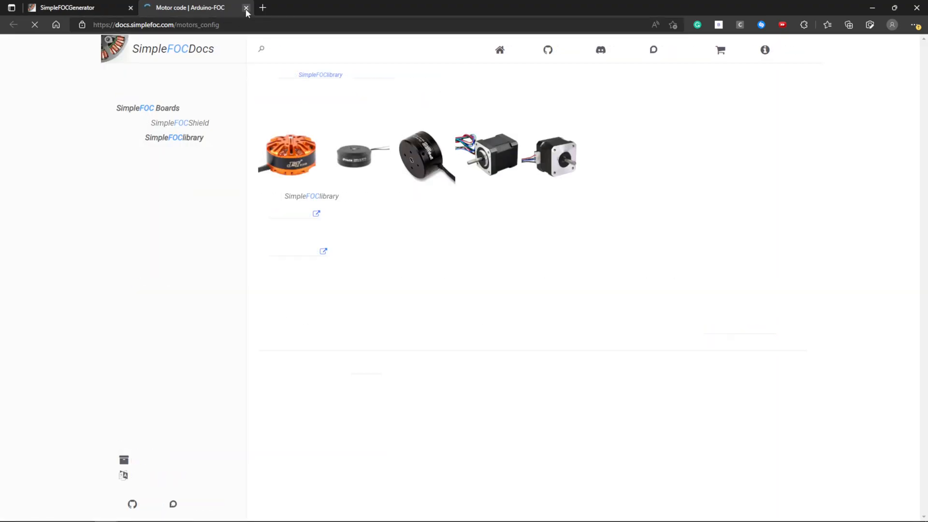
pyautogui.click(246, 8)
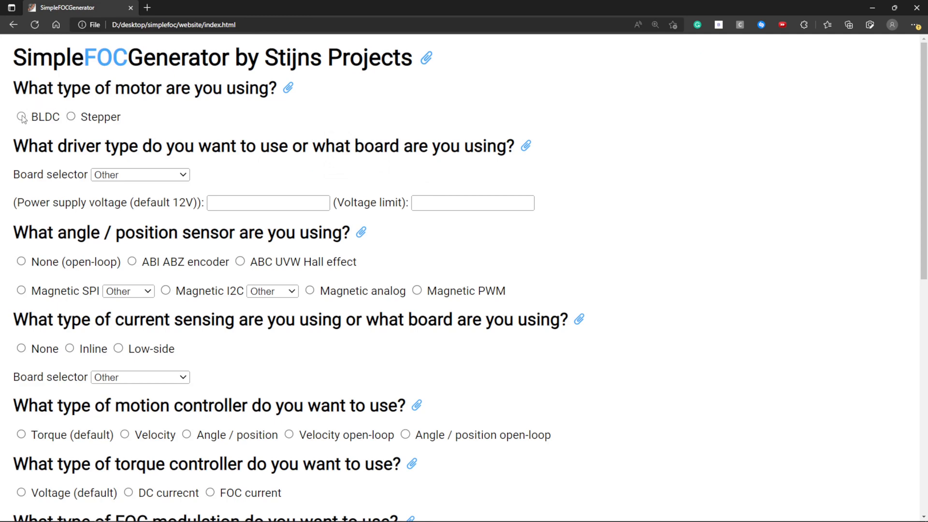
pyautogui.click(21, 116)
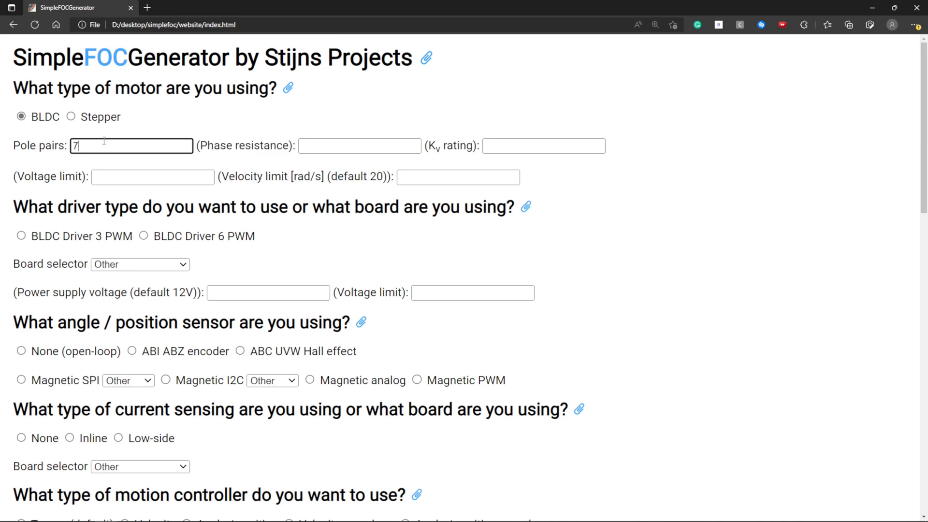
pyautogui.click(151, 176)
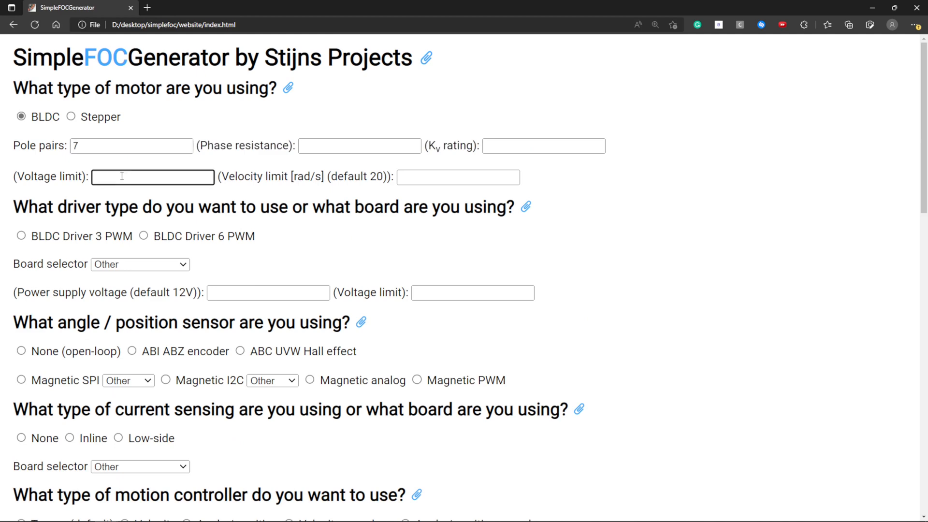
pyautogui.write('3')
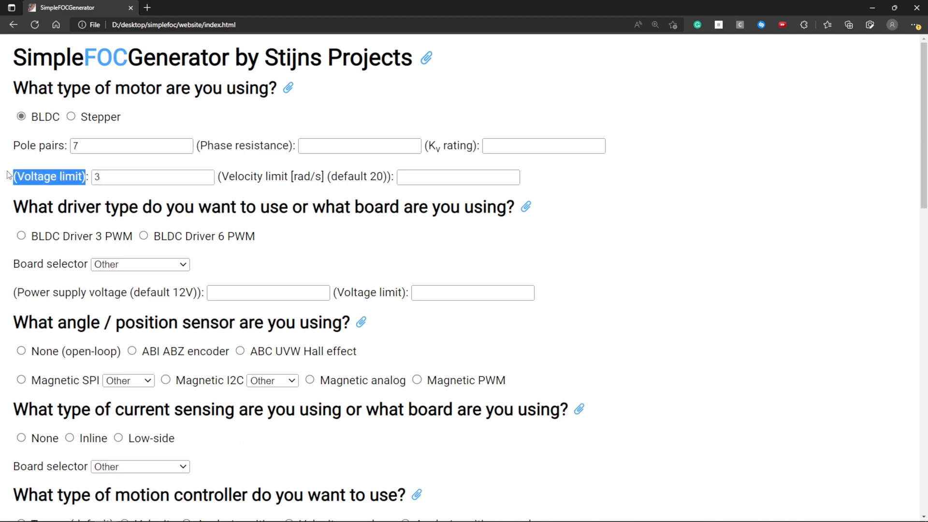
pyautogui.scroll(-3)
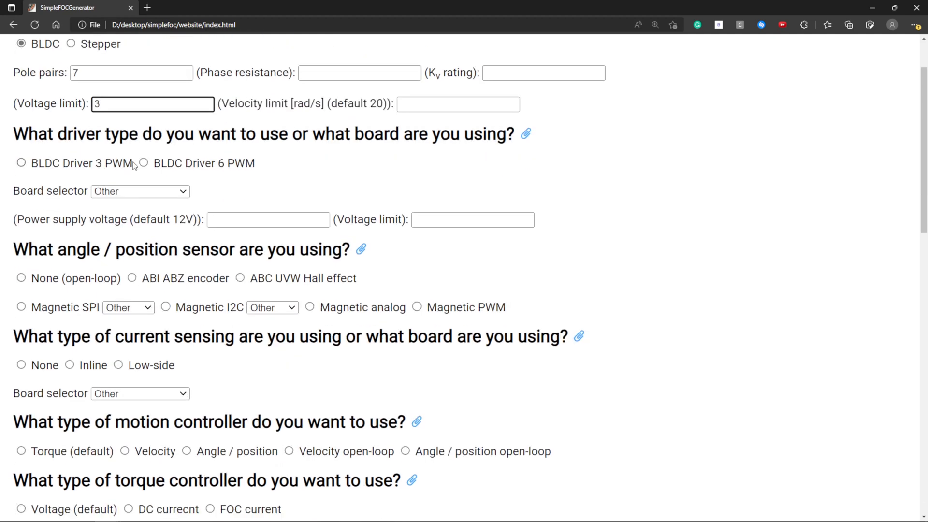
pyautogui.moveTo(526, 133)
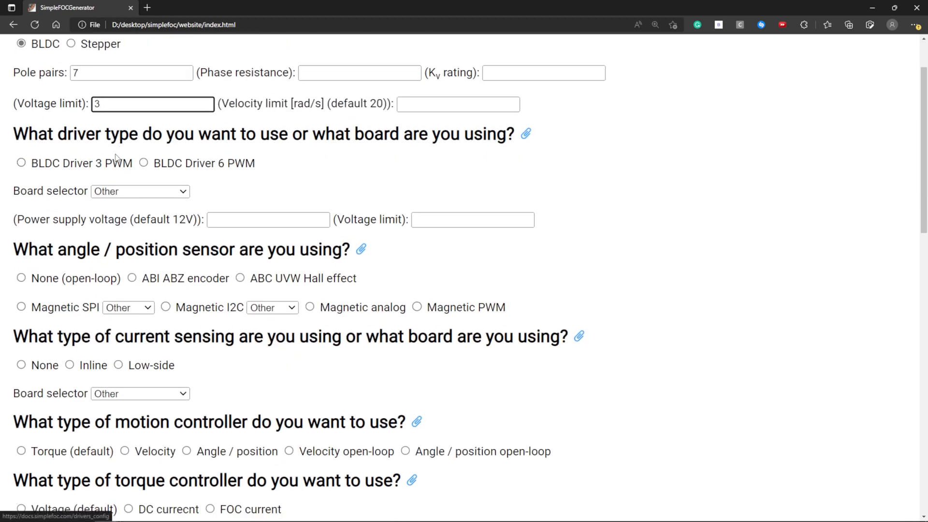
# - Select the BLDC PWM driver on the SimpleFOCShield board with 7 pole pairs and a 15 V supply
pyautogui.click(22, 162)
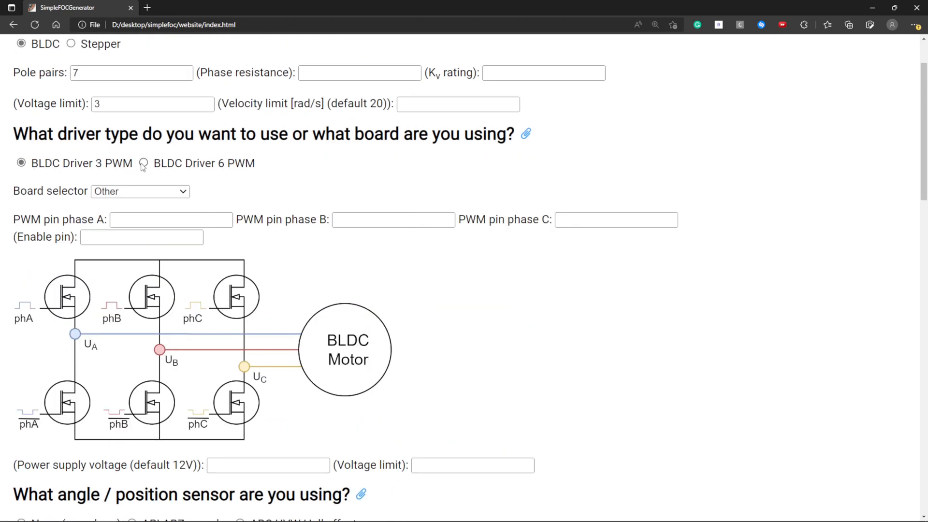
pyautogui.click(143, 162)
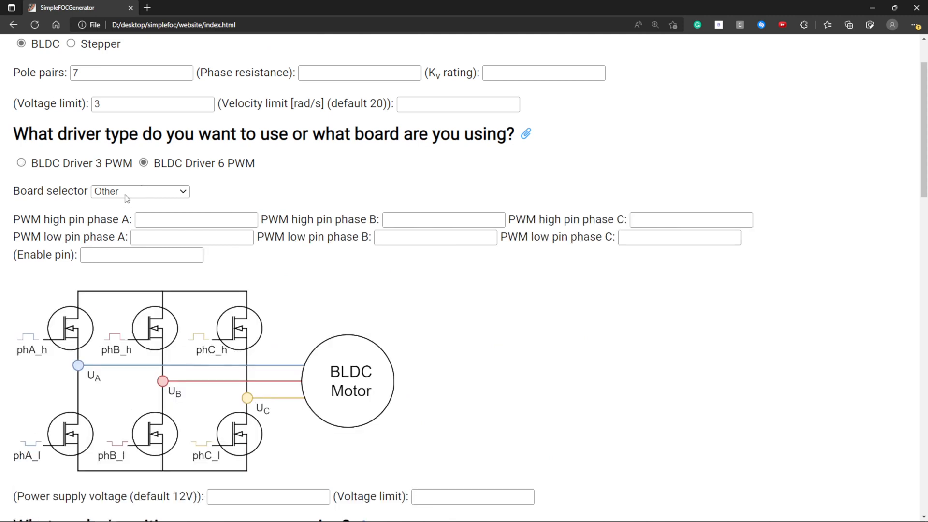
pyautogui.click(139, 191)
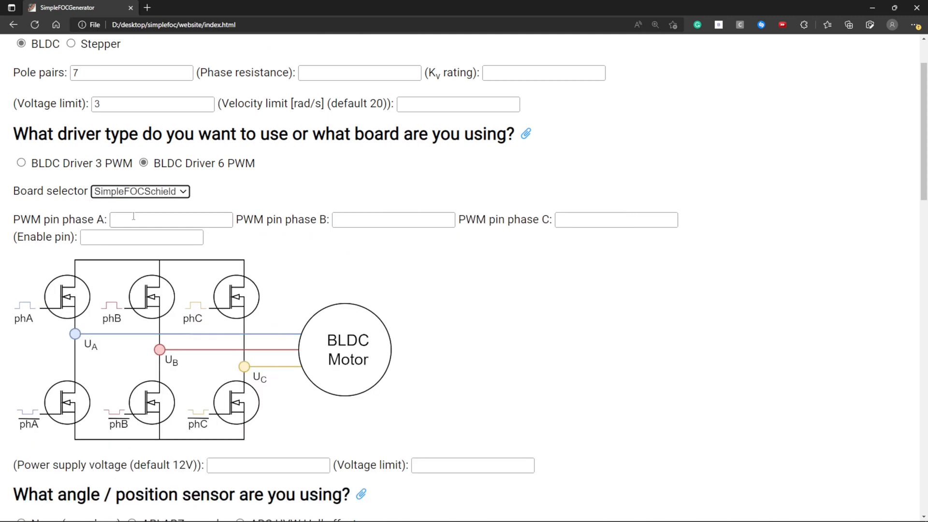
pyautogui.write('7')
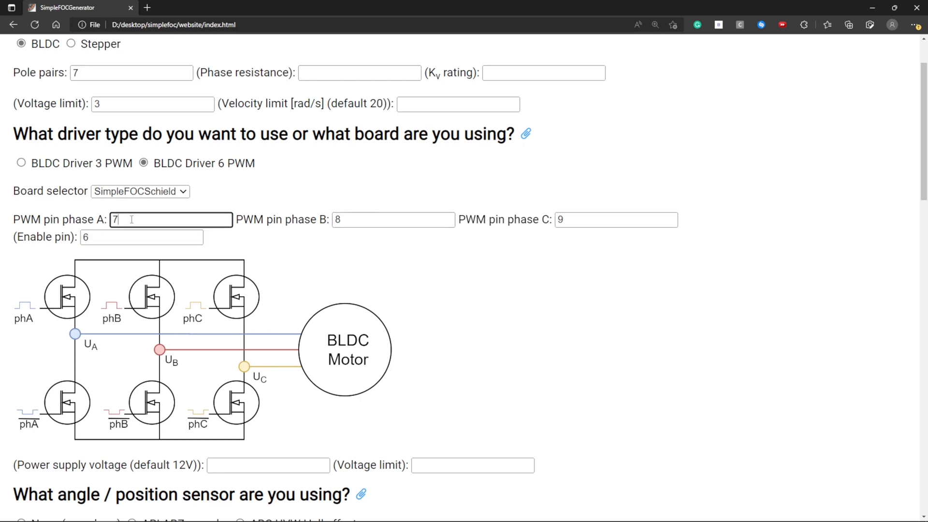
pyautogui.scroll(-3)
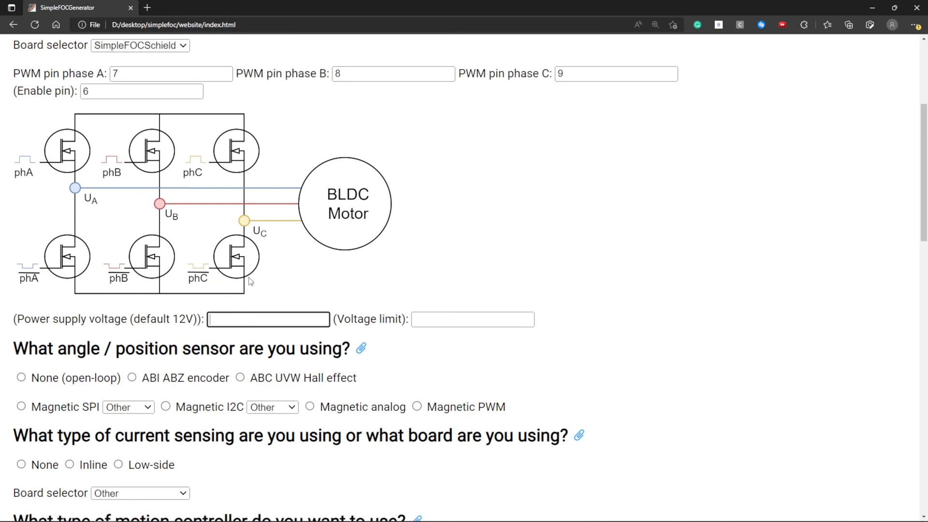
pyautogui.write('15')
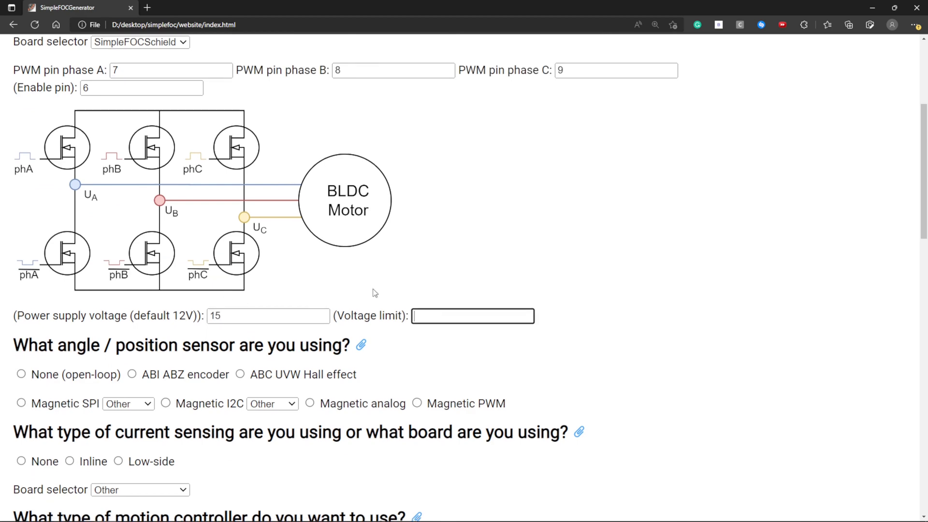
# - Choose a magnetic I2C (AS5600) position sensor
pyautogui.scroll(-3)
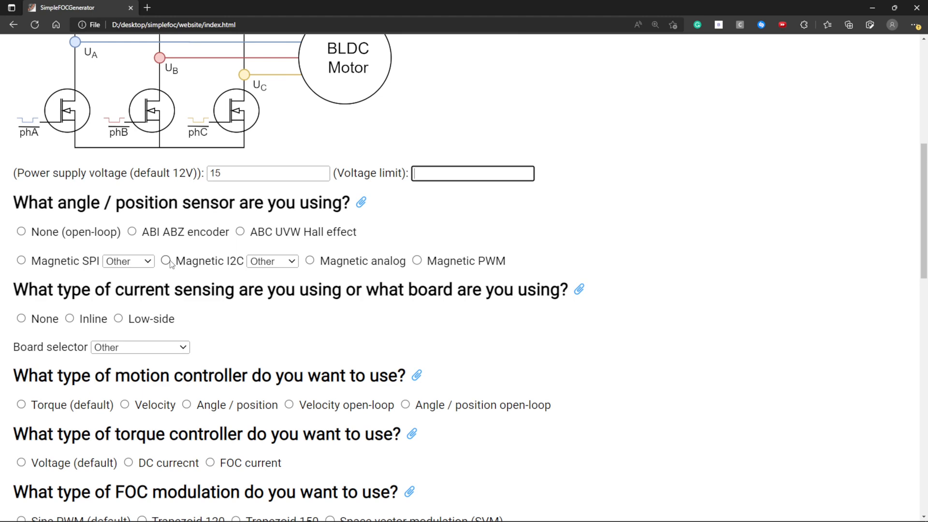
pyautogui.click(165, 260)
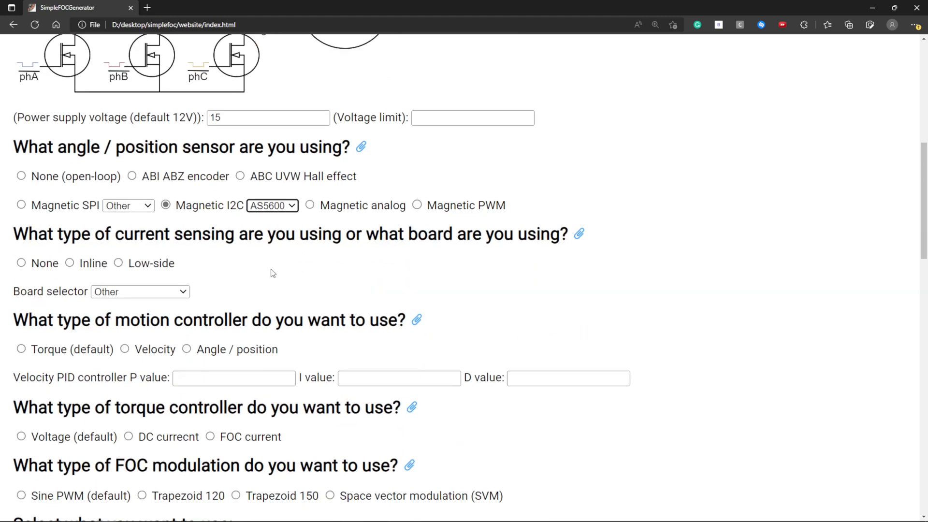
pyautogui.scroll(-3)
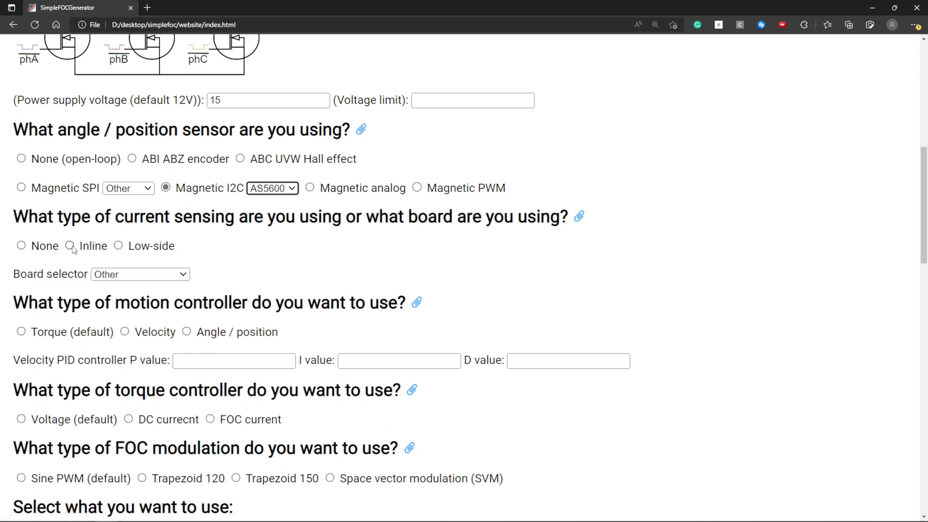
# - Enable low-side current sensing with phase A on ADC pin A0 and start entering phase B
pyautogui.click(70, 246)
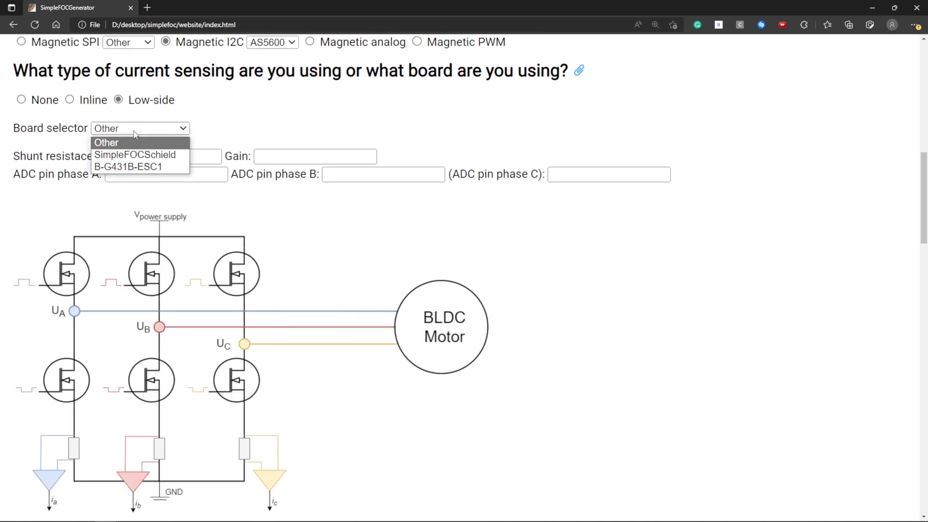
pyautogui.click(135, 154)
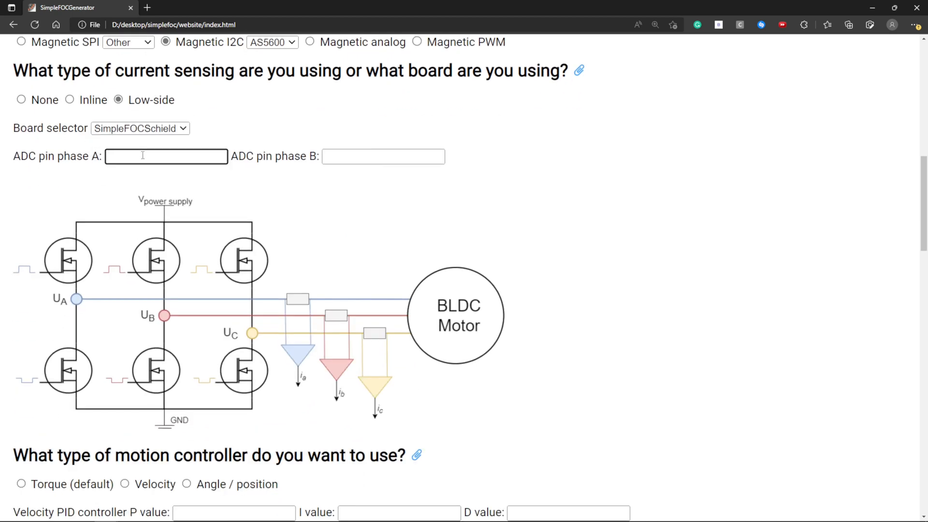
pyautogui.write('A0')
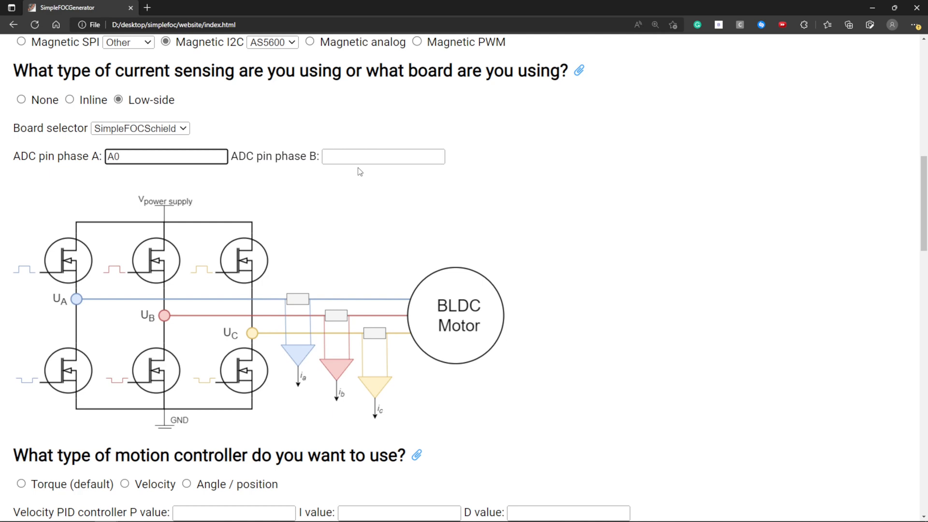
pyautogui.write('A')
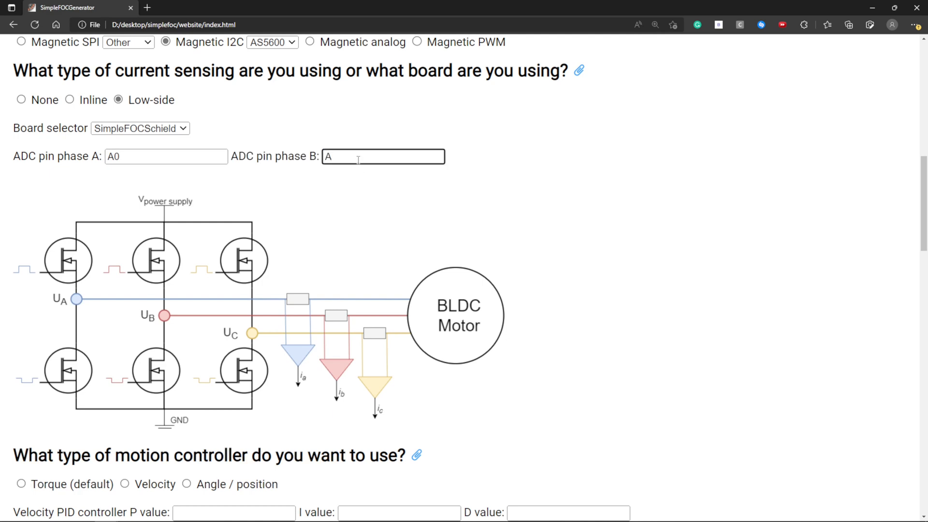
# - Set the motion control type to angle/position
pyautogui.scroll(-3)
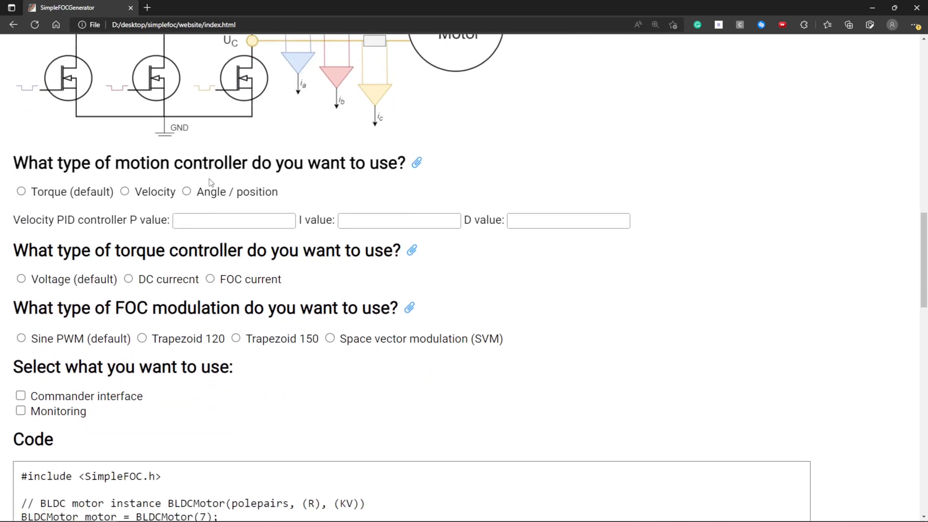
pyautogui.moveTo(172, 168)
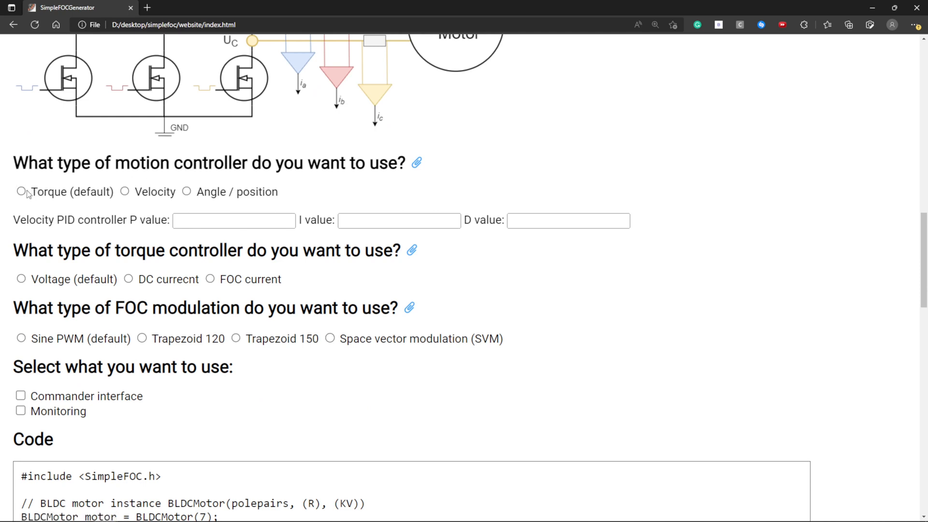
pyautogui.click(20, 191)
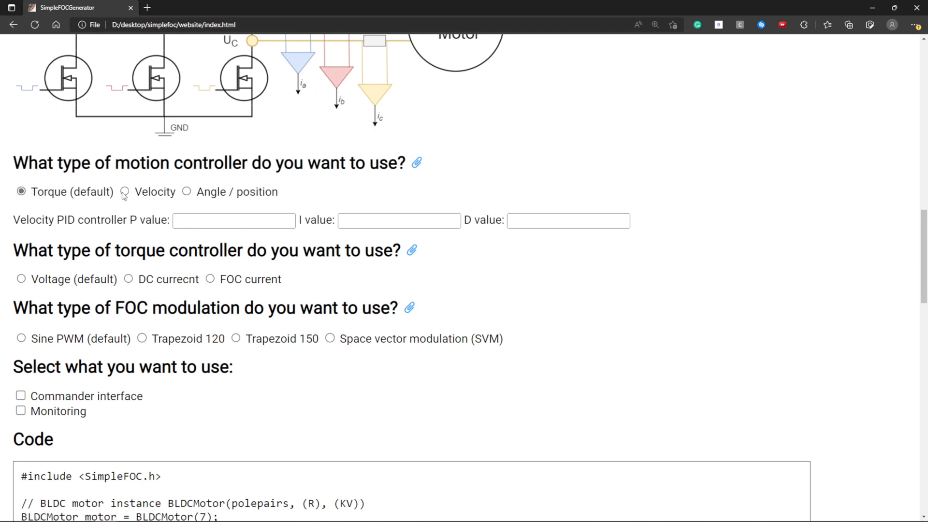
pyautogui.click(186, 192)
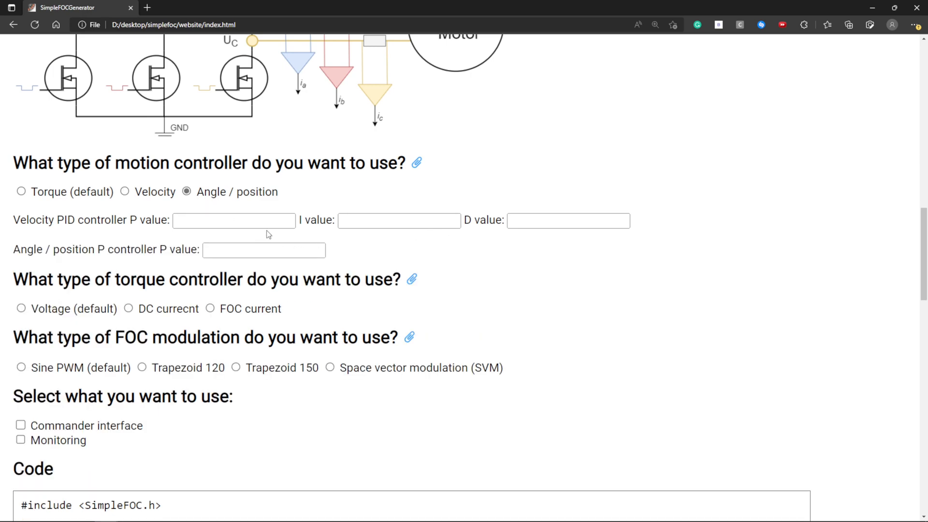
pyautogui.scroll(-3)
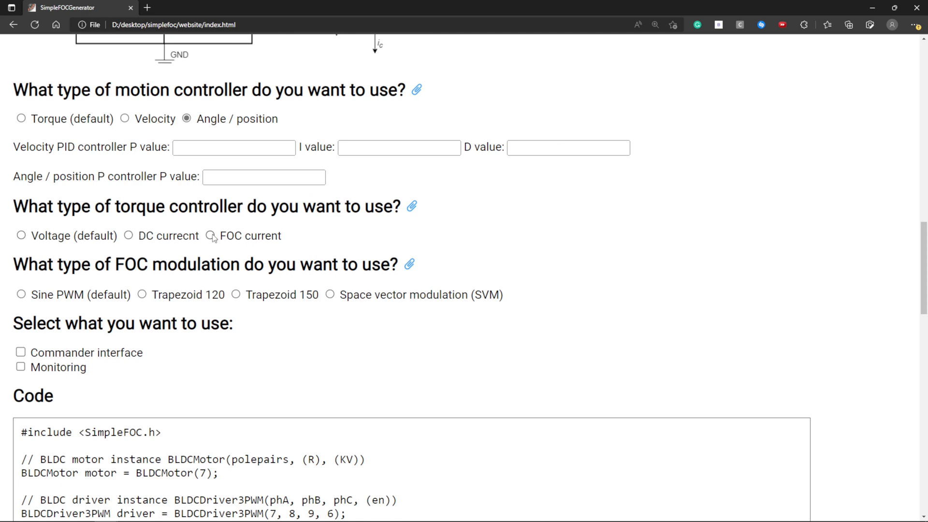
# - Use FOC current torque control with space vector modulation (SVM)
pyautogui.click(210, 236)
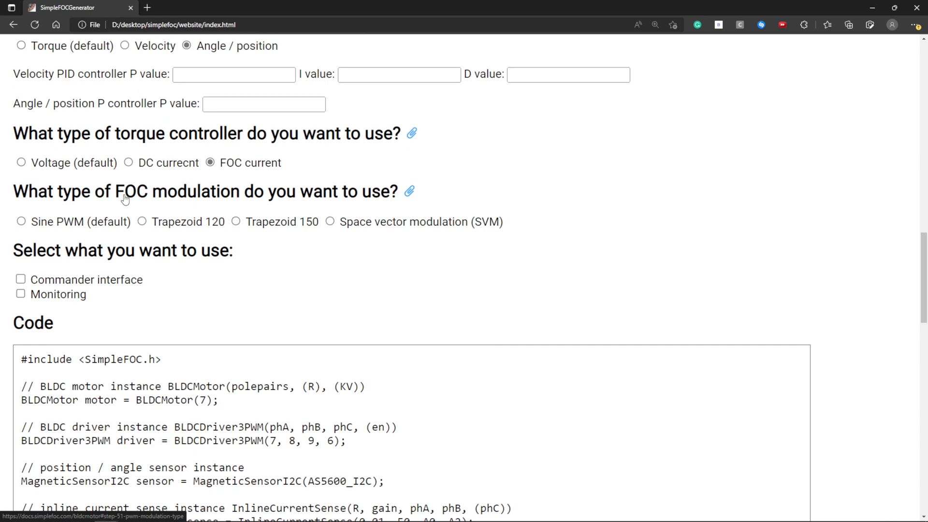
pyautogui.moveTo(331, 222)
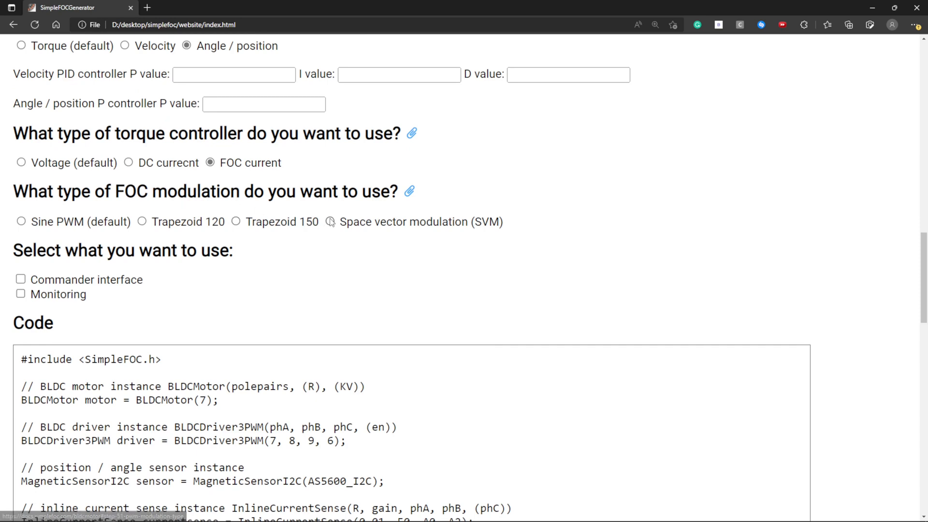
pyautogui.click(329, 222)
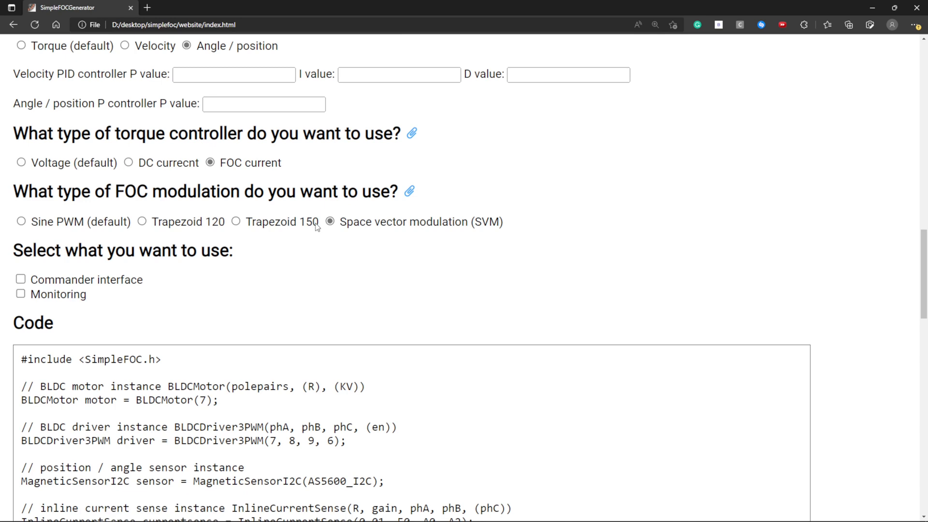
pyautogui.scroll(-3)
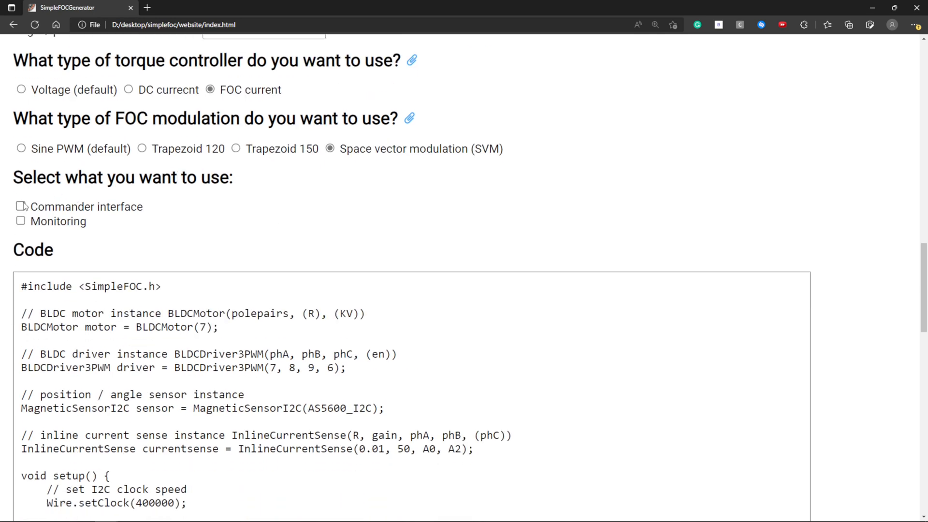
# - Enable the Commander interface and scroll through the generated sketch to its end and the feedback area
pyautogui.click(20, 207)
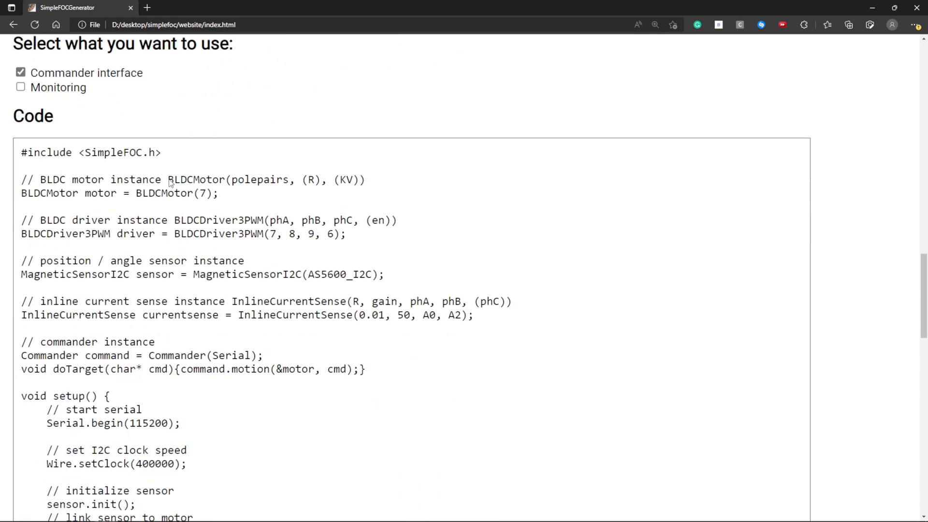
pyautogui.scroll(-3)
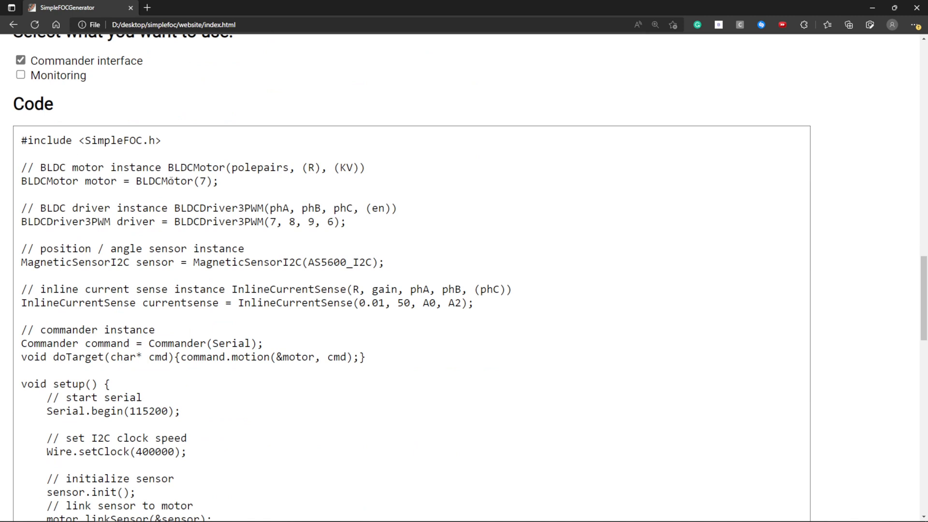
pyautogui.moveTo(253, 200)
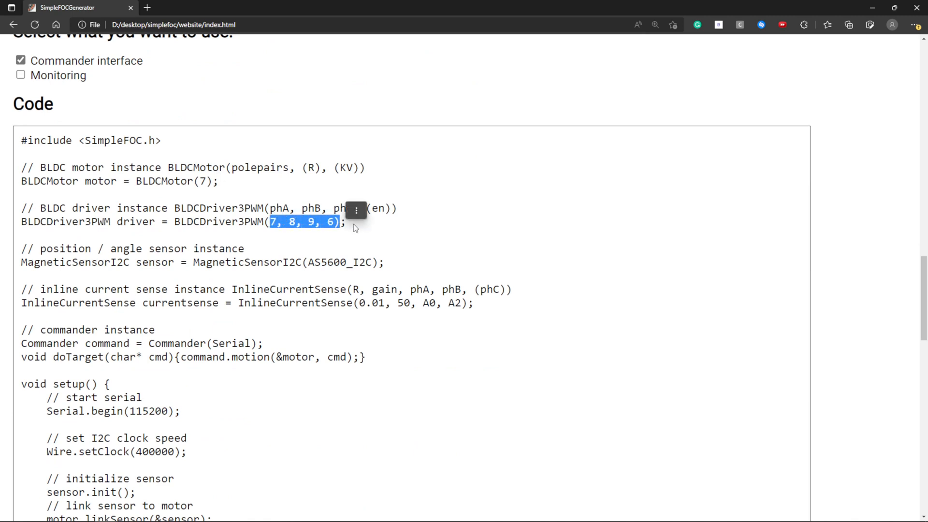
pyautogui.scroll(-3)
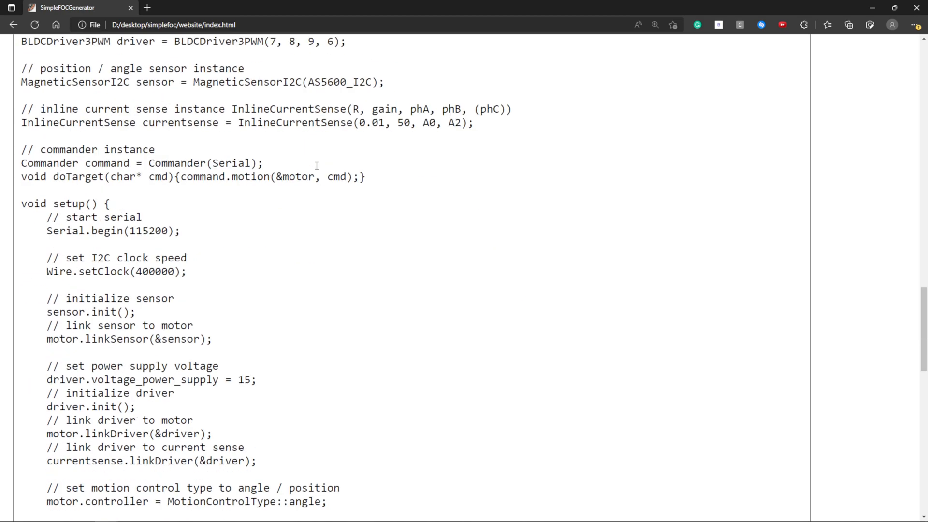
pyautogui.scroll(-3)
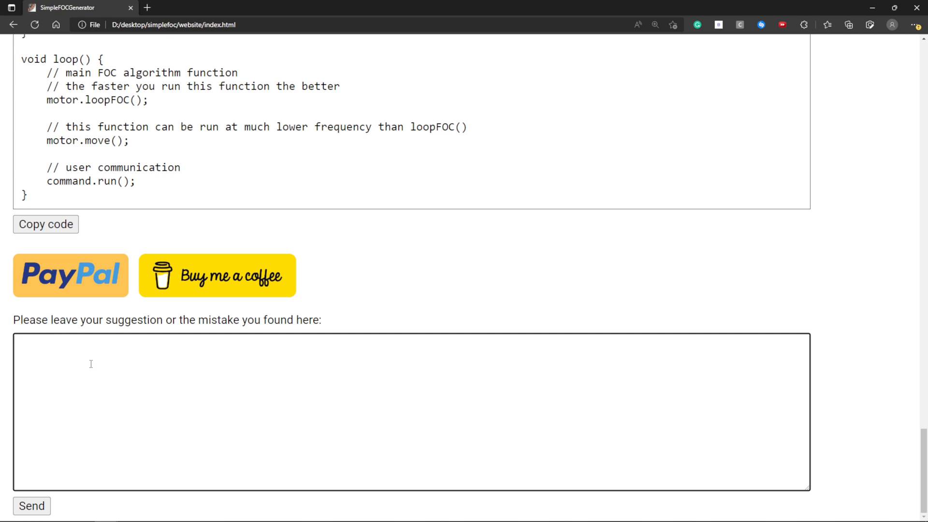
pyautogui.doubleClick(116, 320)
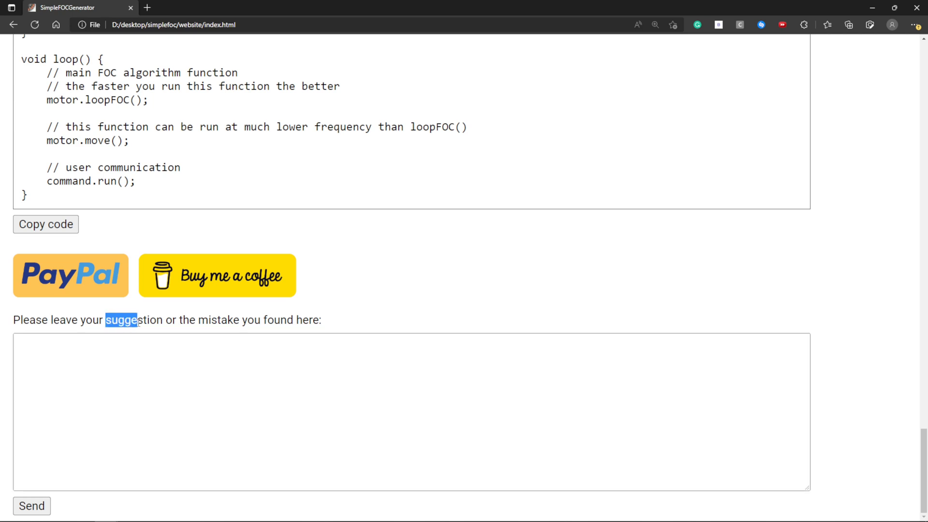